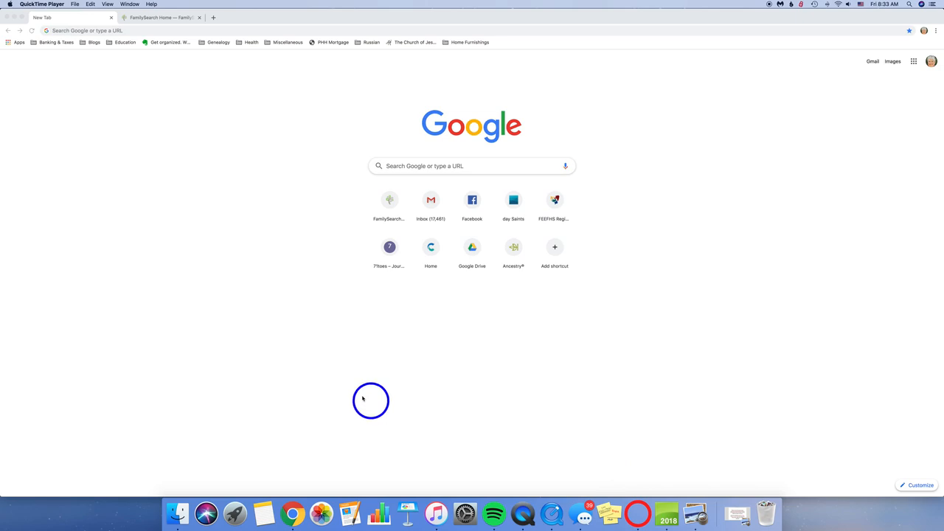
# Load the FamilySearch home page from the new-tab shortcut
pyautogui.click(159, 18)
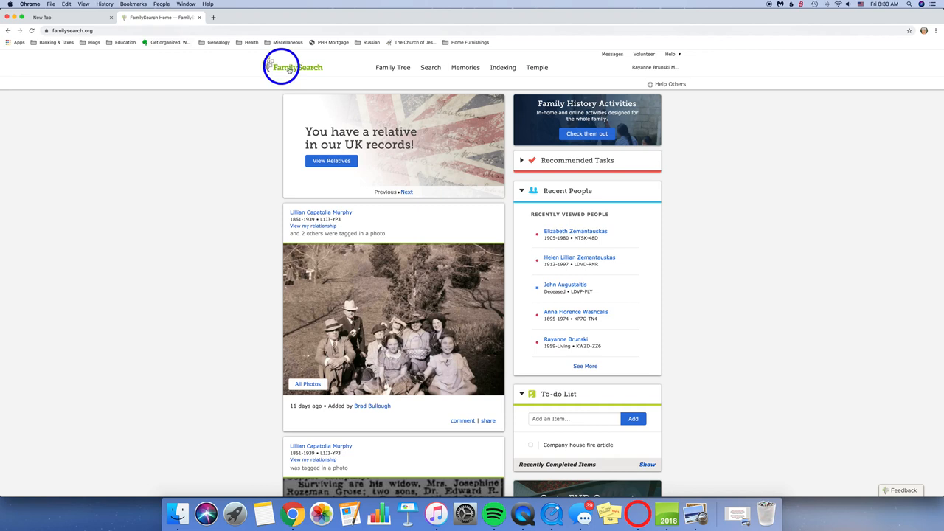
pyautogui.moveTo(705, 84)
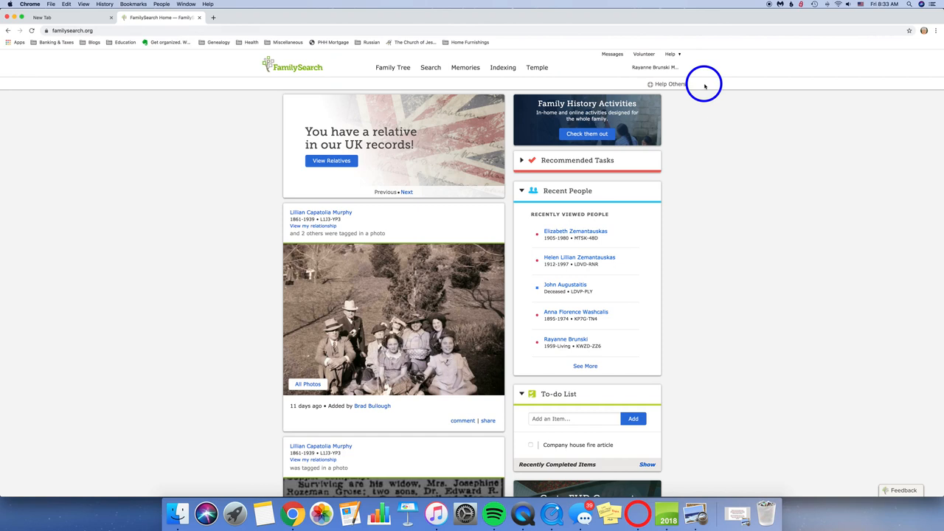
pyautogui.moveTo(670, 56)
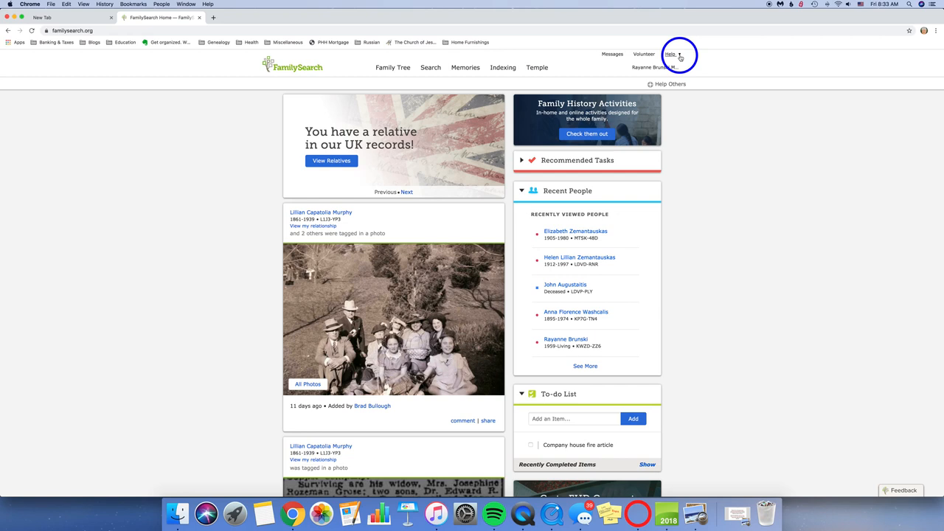
# Show the Help dropdown listing Help Center, Getting Started, Contact Us and the search box
pyautogui.click(669, 53)
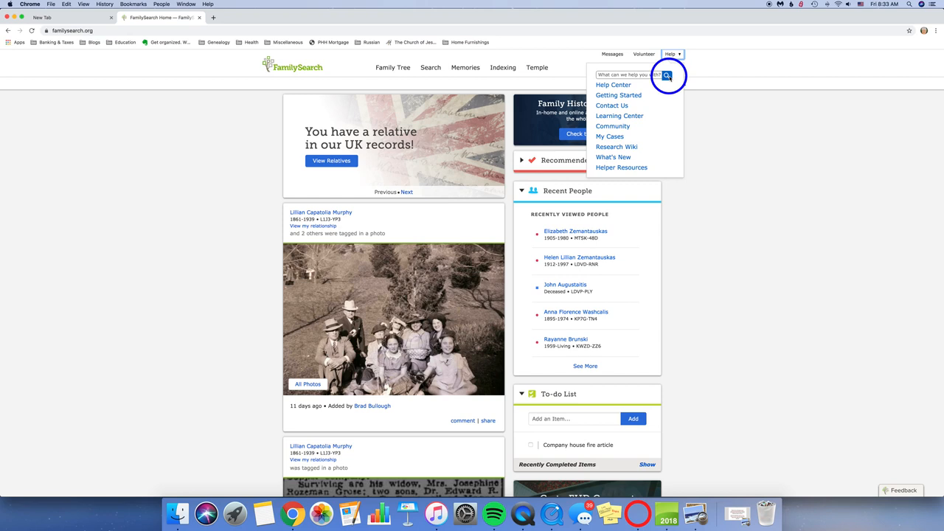
pyautogui.moveTo(614, 84)
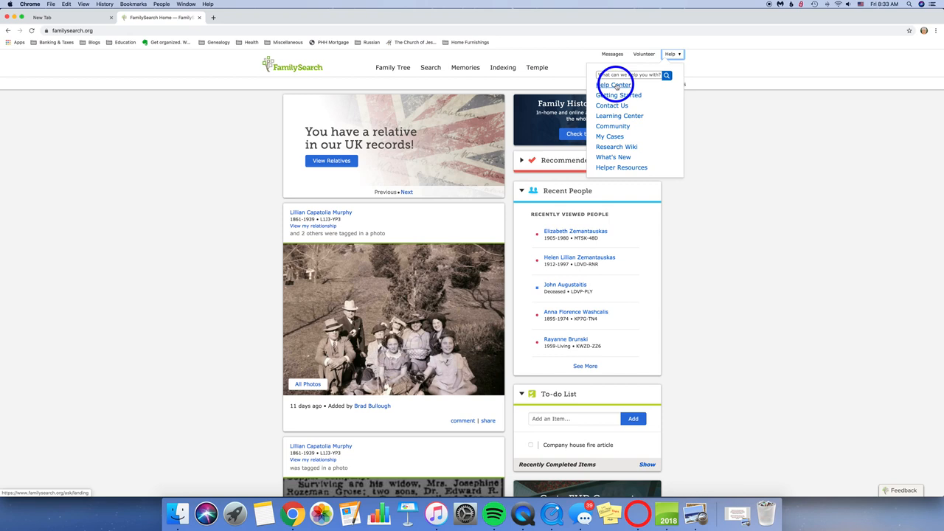
# Go to the Help Center page with its grid of topic categories like Family Tree and Memories
pyautogui.click(613, 84)
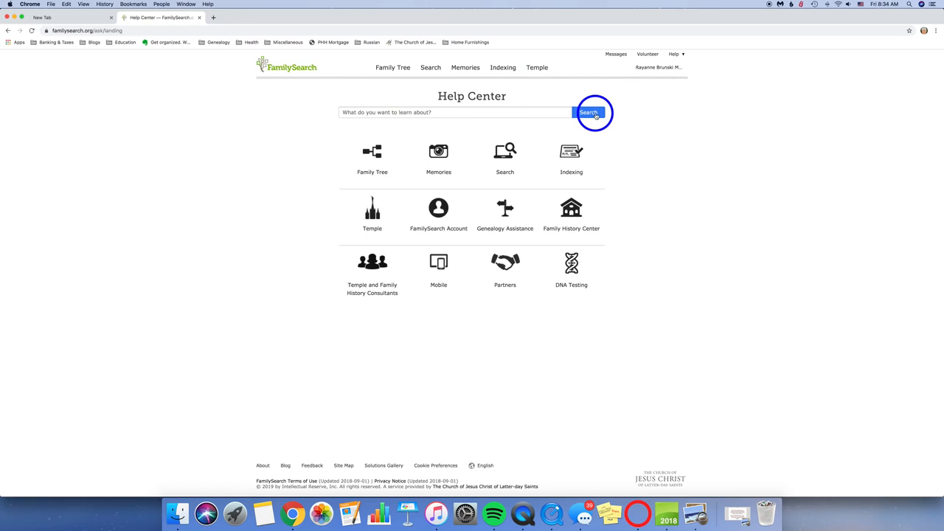
pyautogui.moveTo(504, 156)
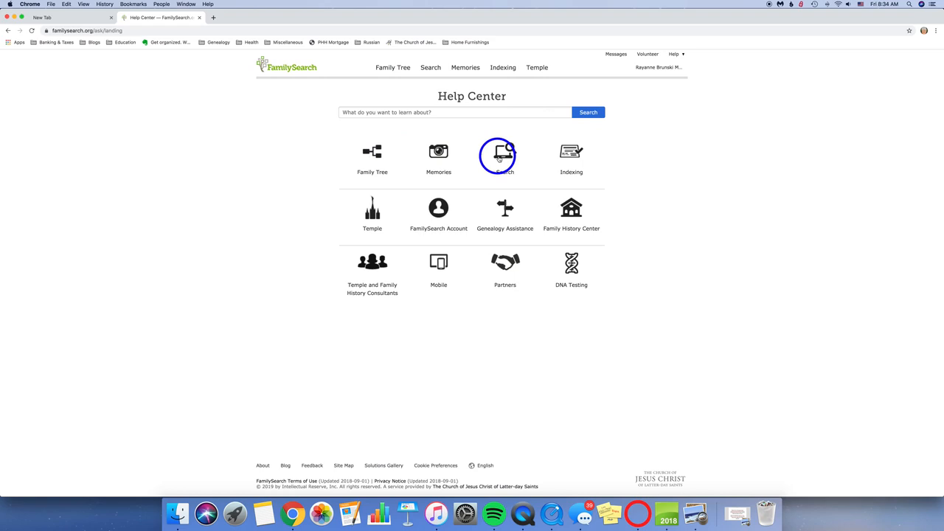
pyautogui.moveTo(472, 258)
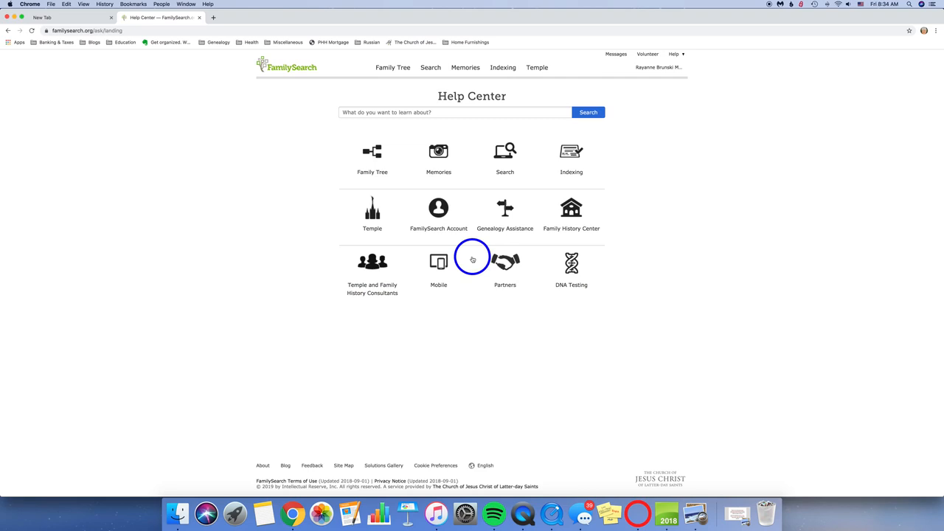
pyautogui.moveTo(439, 263)
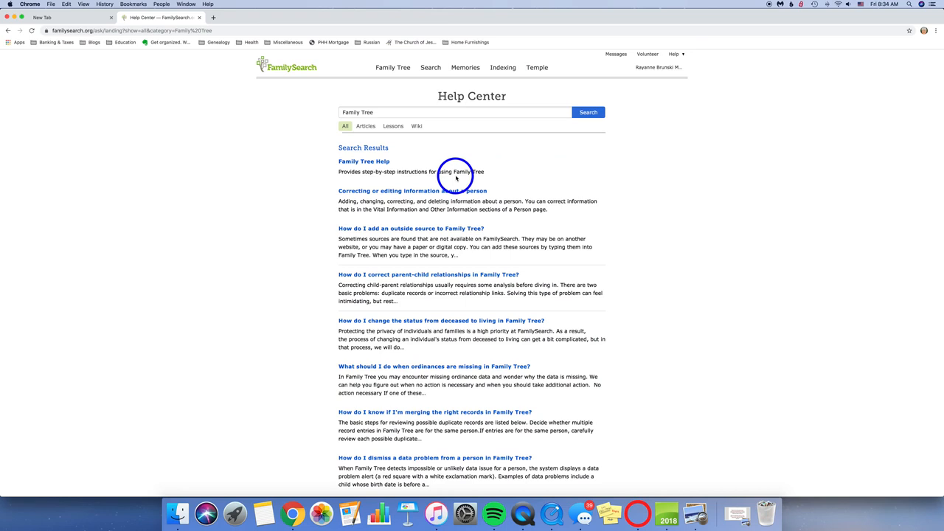
# Look through the Family Tree help article results, then bring the Help dropdown back up
pyautogui.scroll(-3)
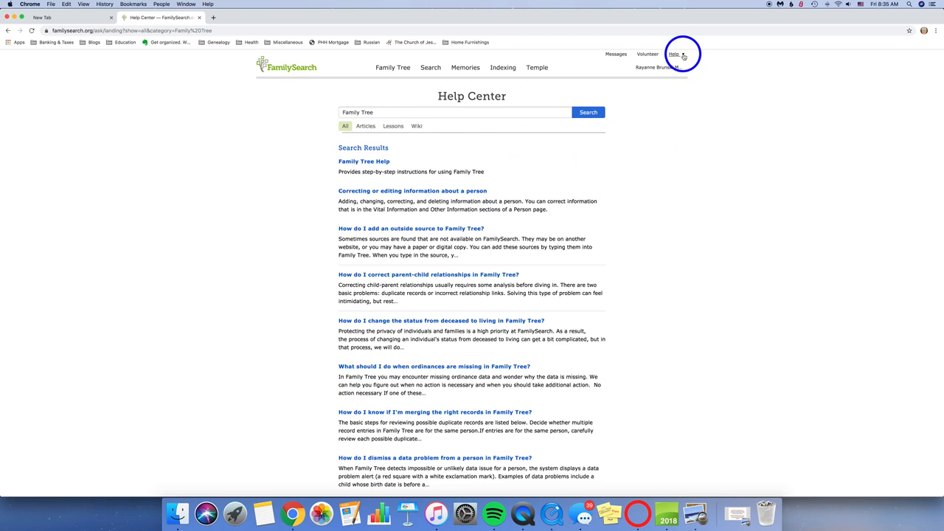
pyautogui.click(672, 53)
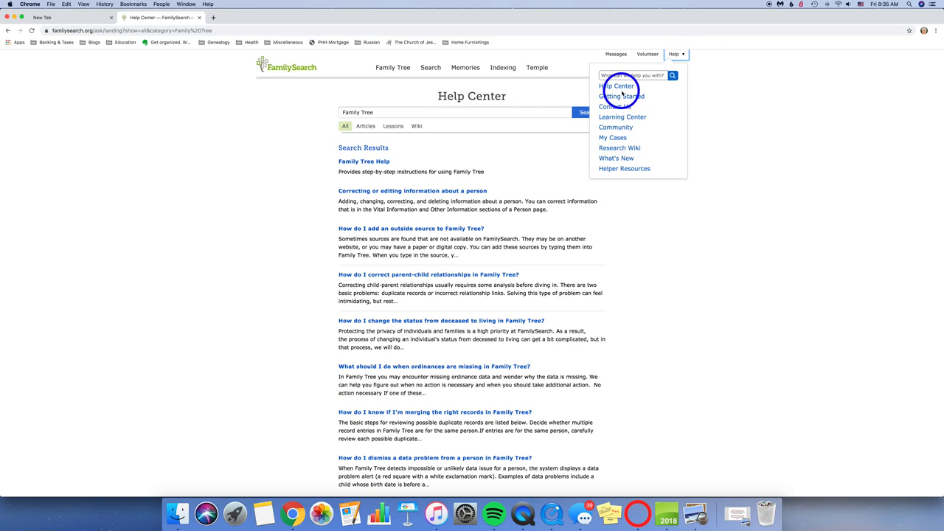
# Review the Getting Started with Family History page, then bring the Help dropdown back up
pyautogui.click(620, 96)
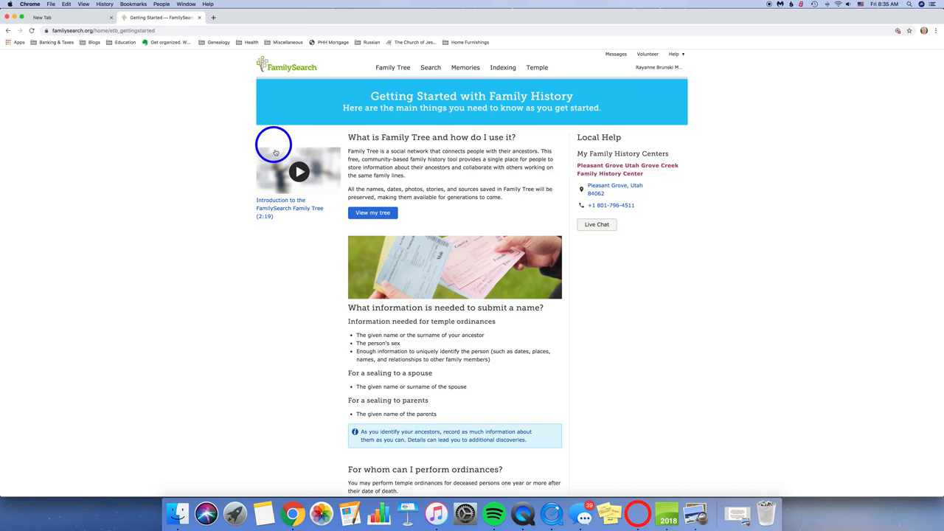
pyautogui.moveTo(426, 262)
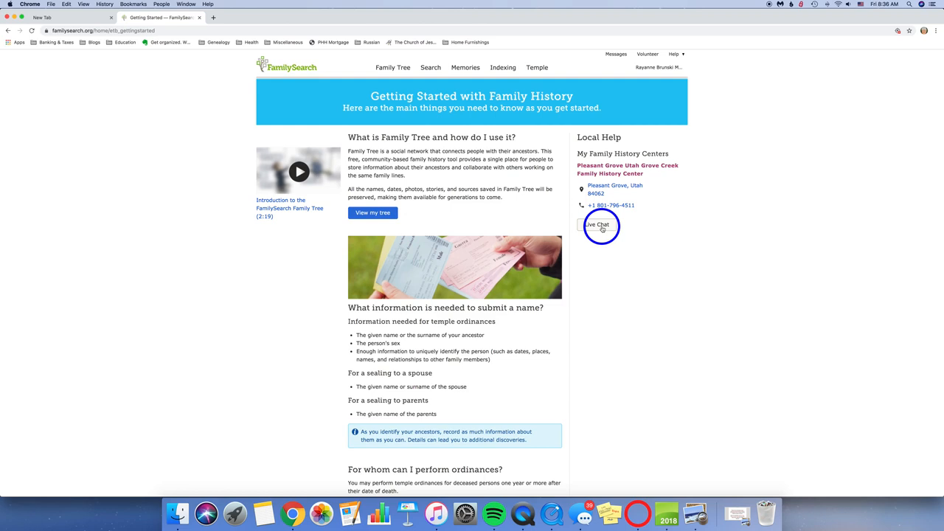
pyautogui.moveTo(510, 348)
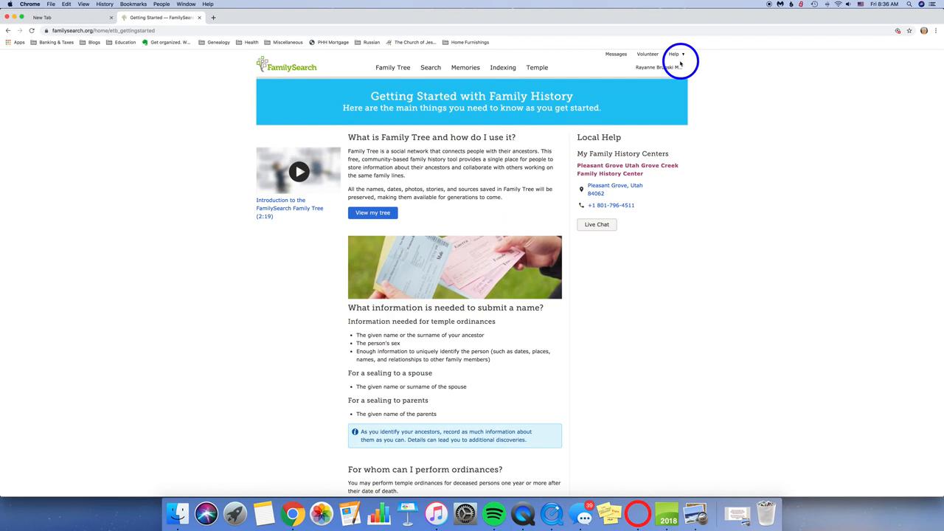
pyautogui.click(673, 53)
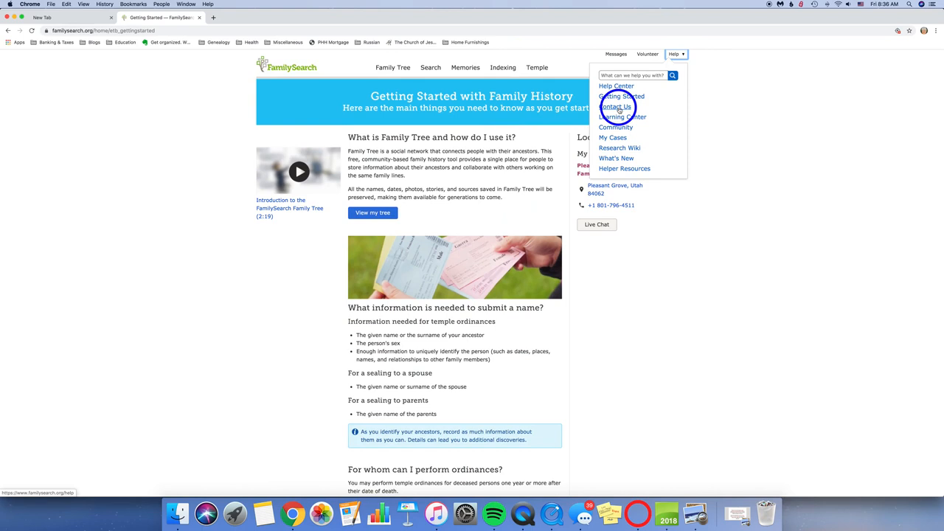
# Review the Contact Us page: local consultants, message form, live chat and customer service number
pyautogui.click(615, 106)
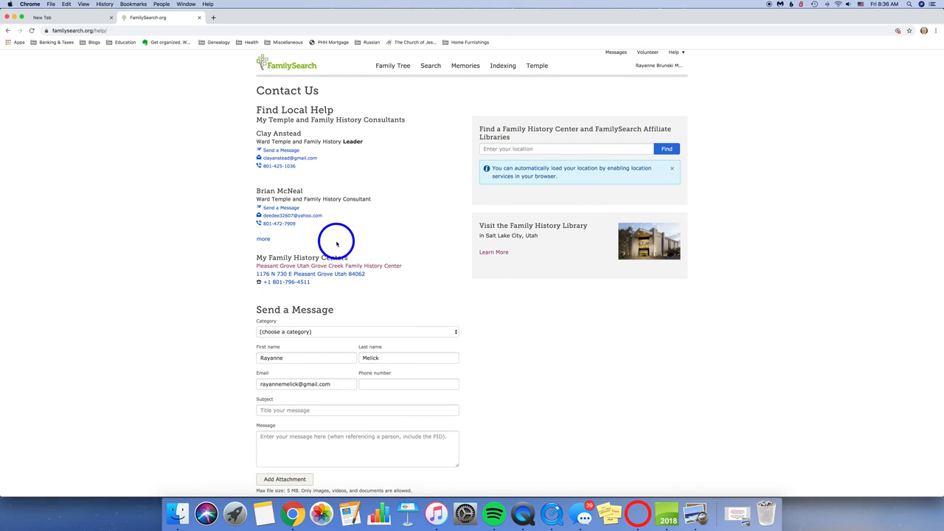
pyautogui.scroll(-3)
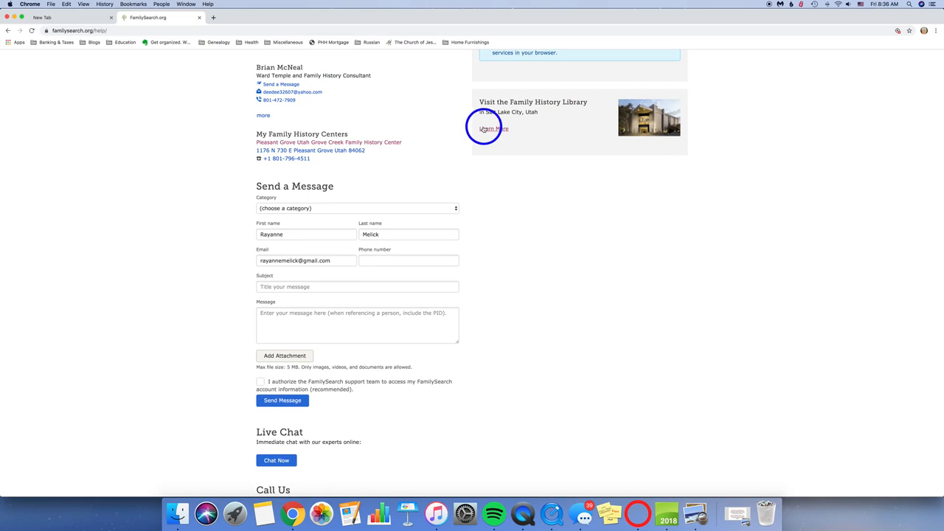
pyautogui.scroll(-3)
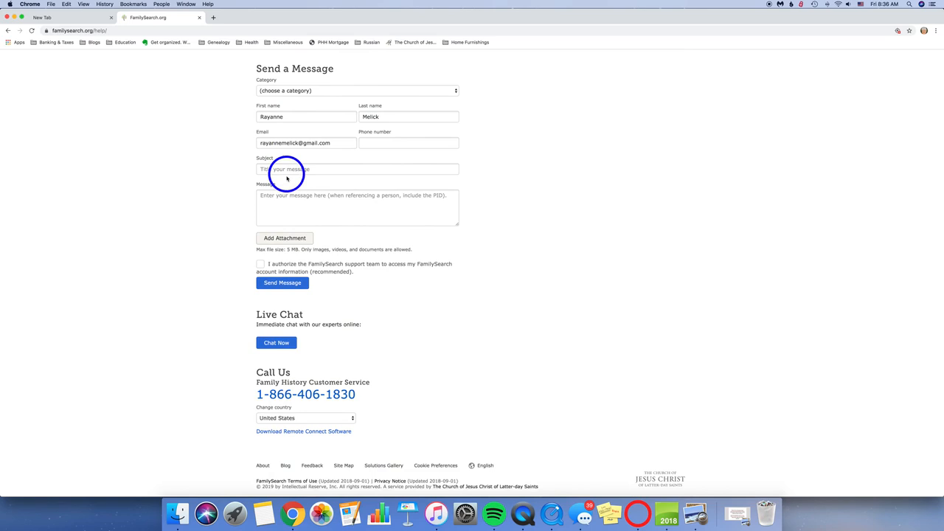
pyautogui.moveTo(371, 286)
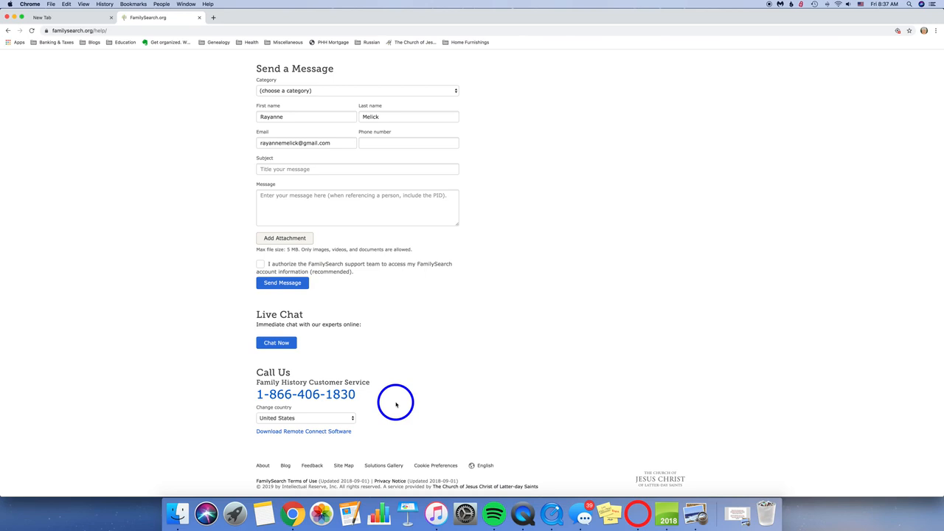
pyautogui.scroll(3)
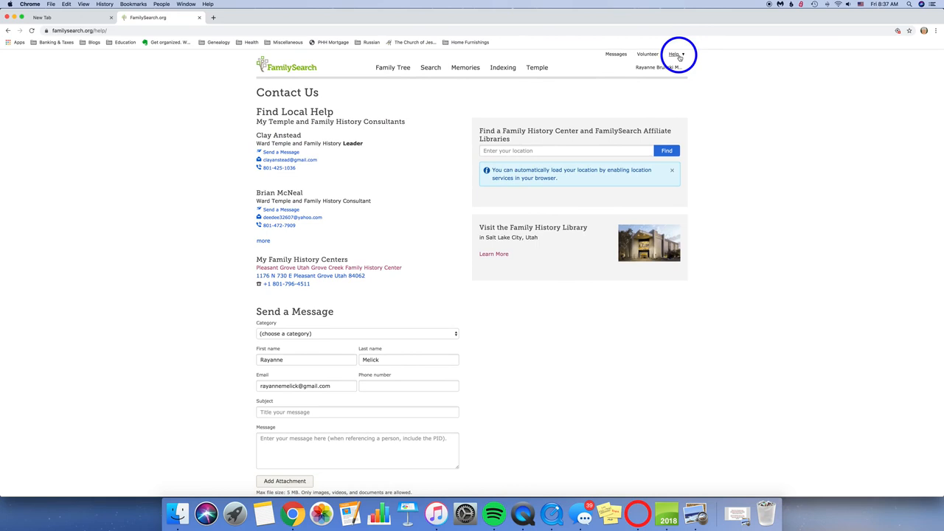
# Browse the Learning Center's Getting Started lessons, such as genealogy and Irish research, then reopen Help
pyautogui.click(673, 54)
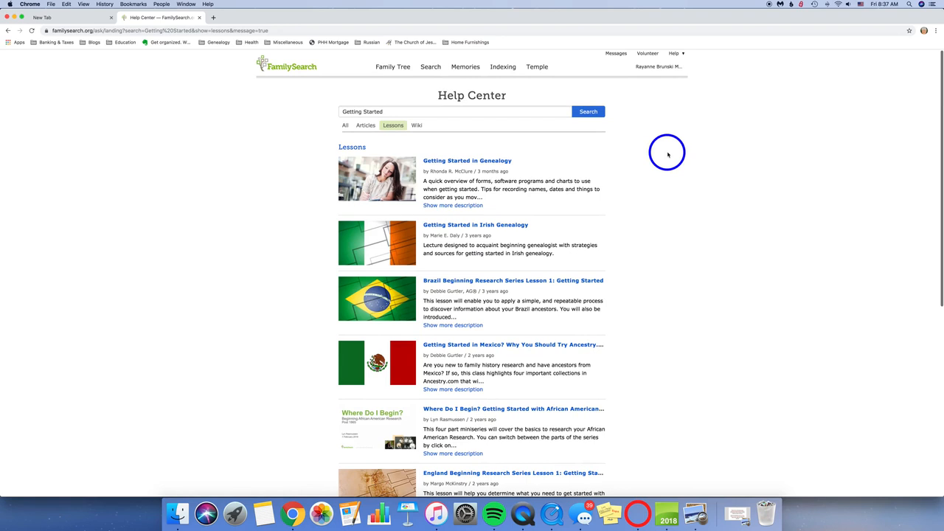
pyautogui.moveTo(617, 175)
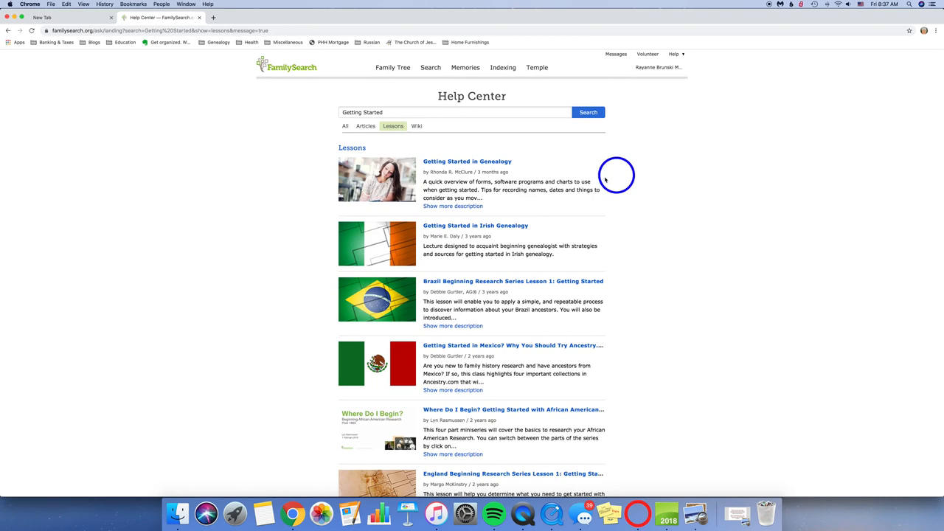
pyautogui.scroll(-3)
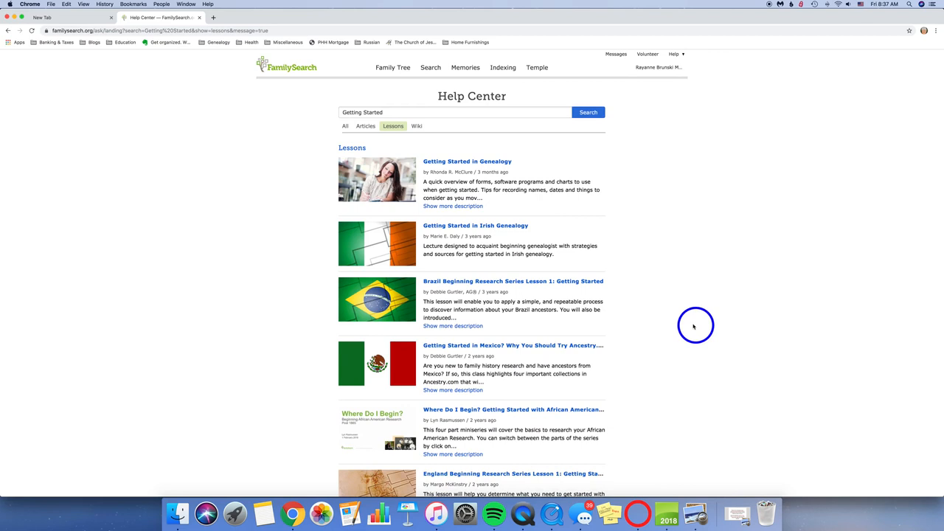
pyautogui.moveTo(650, 298)
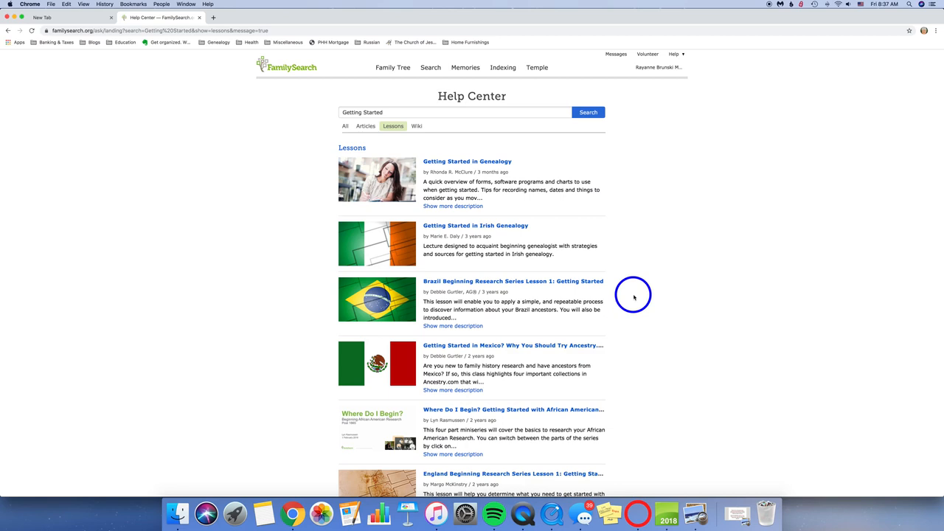
pyautogui.click(672, 53)
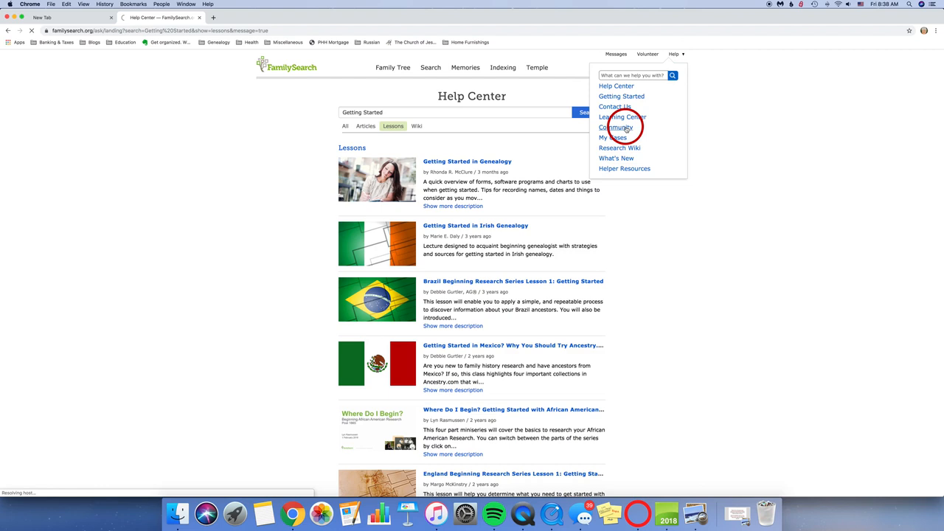
# Go to the FamilySearch Community, peek at the support questions, and return to the Groups page
pyautogui.click(616, 127)
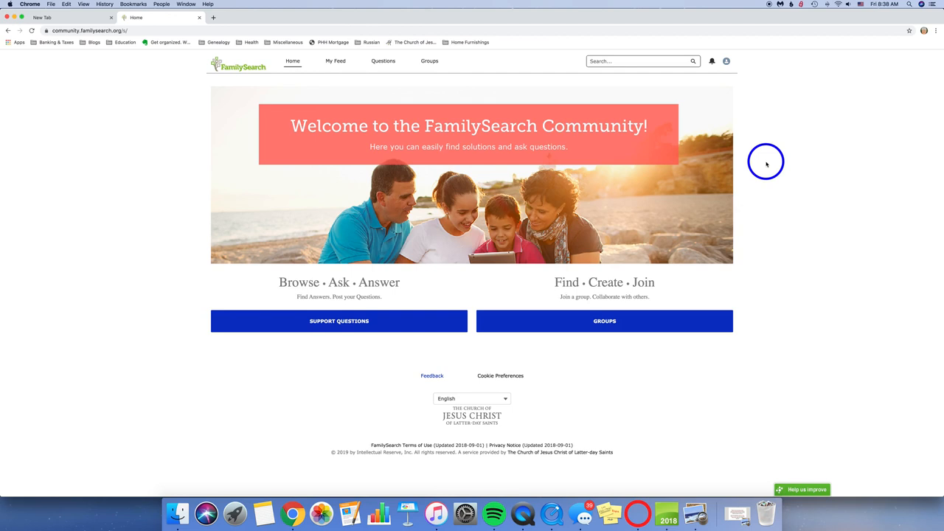
pyautogui.moveTo(310, 287)
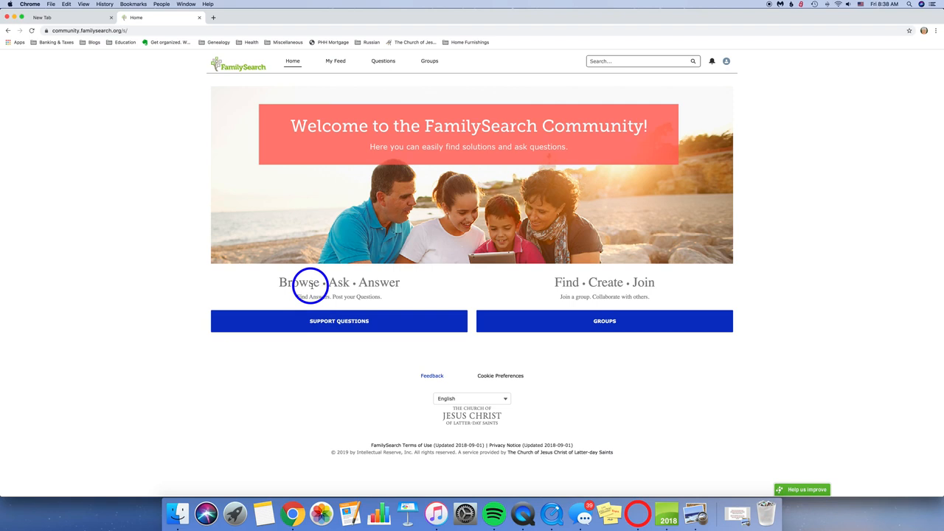
pyautogui.click(339, 322)
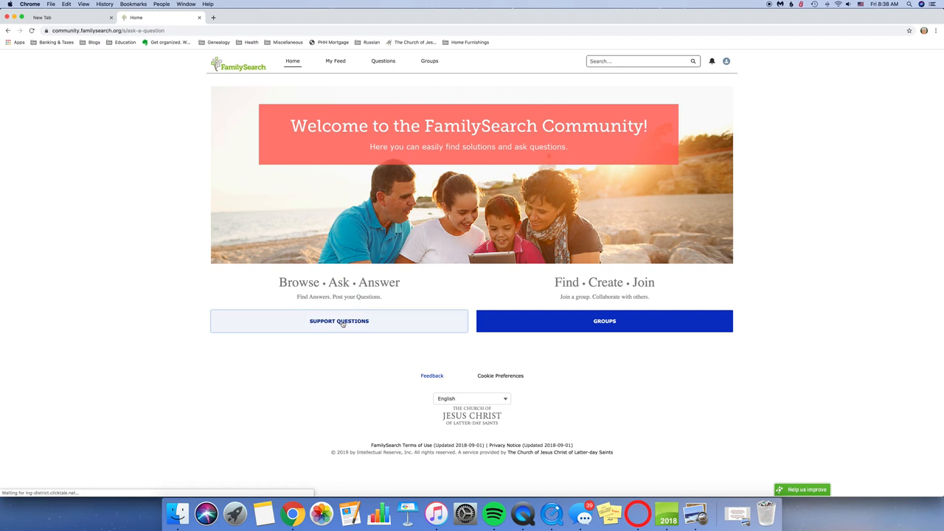
pyautogui.click(339, 321)
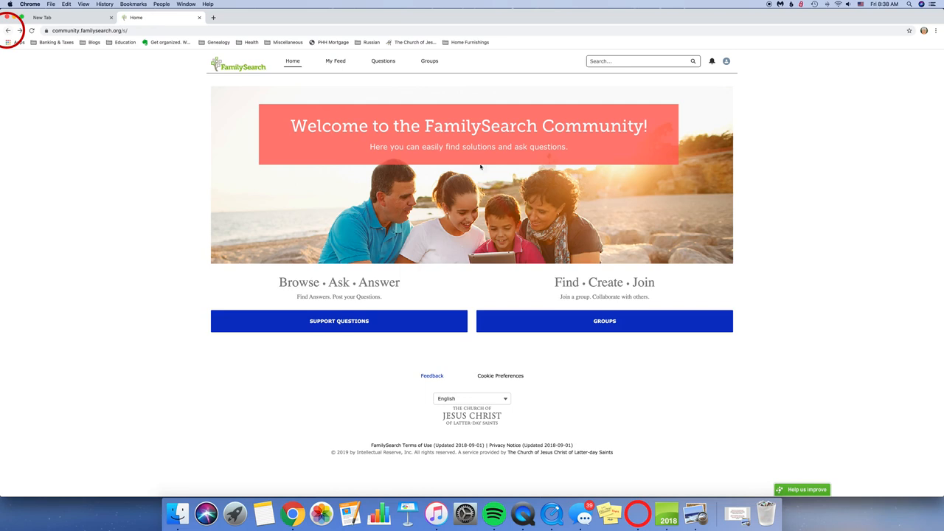
pyautogui.click(605, 320)
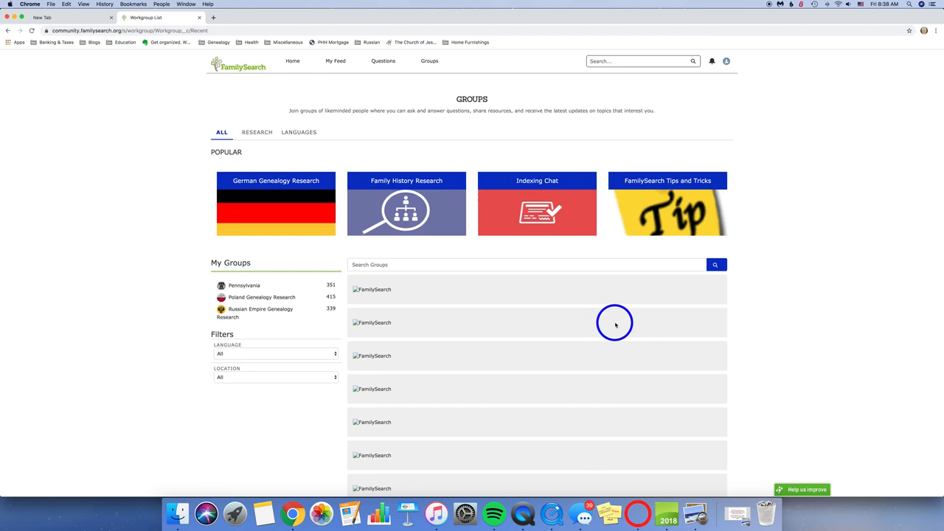
# Look through the ALL groups list below the popular group tiles
pyautogui.scroll(-3)
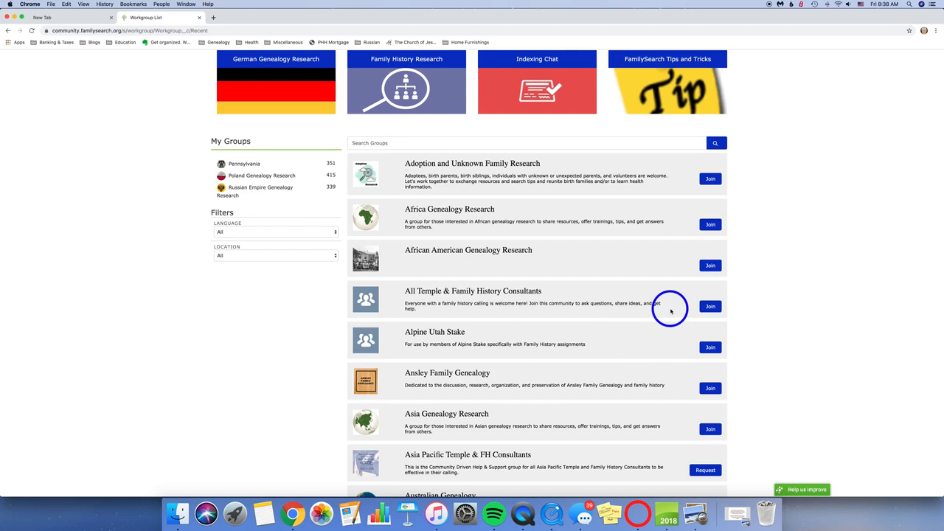
pyautogui.moveTo(215, 162)
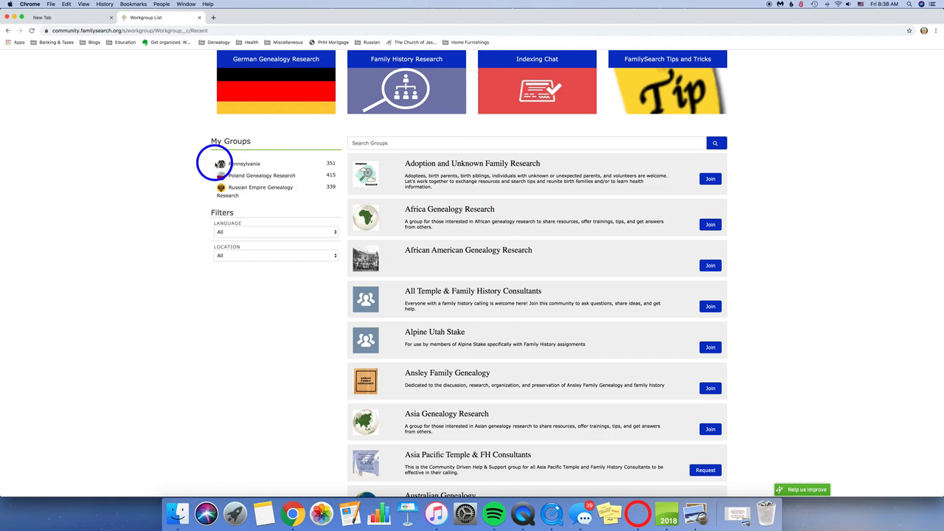
pyautogui.scroll(-3)
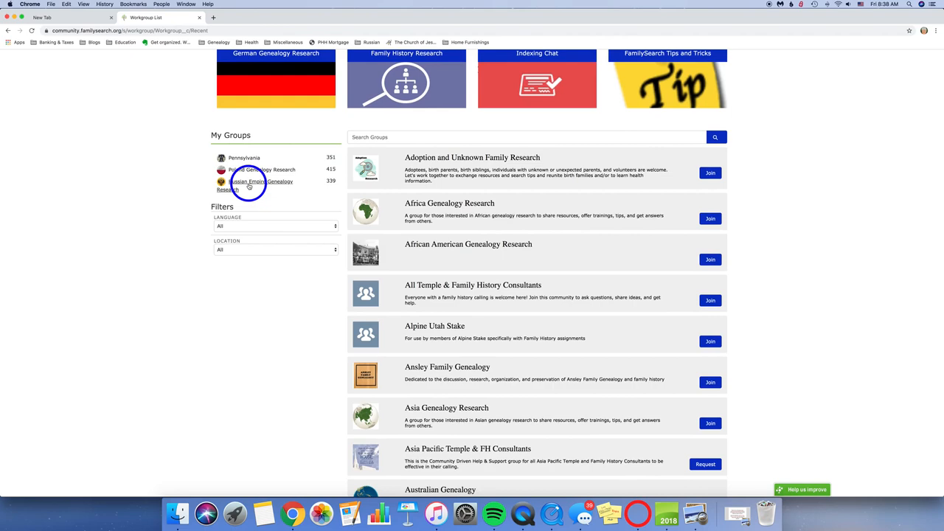
pyautogui.scroll(-3)
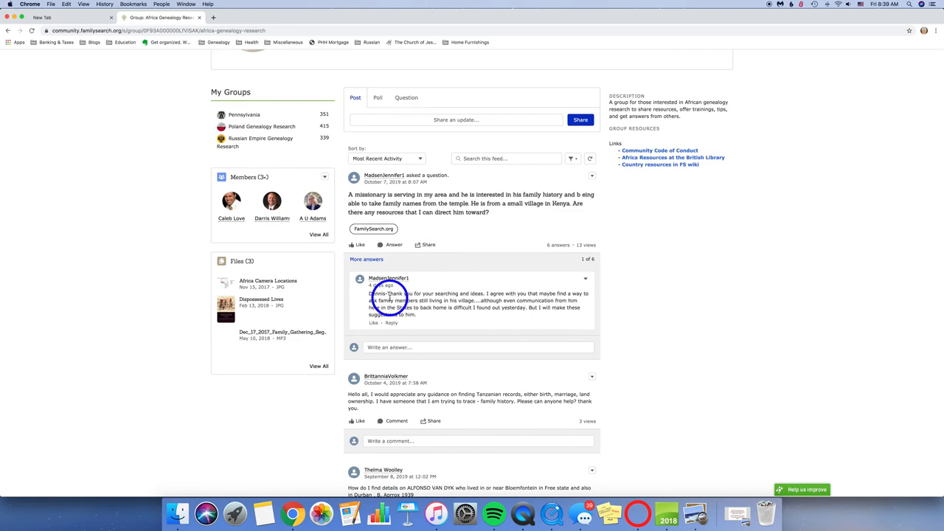
# Read further down the Africa Genealogy Research group's feed of member questions and replies
pyautogui.scroll(-3)
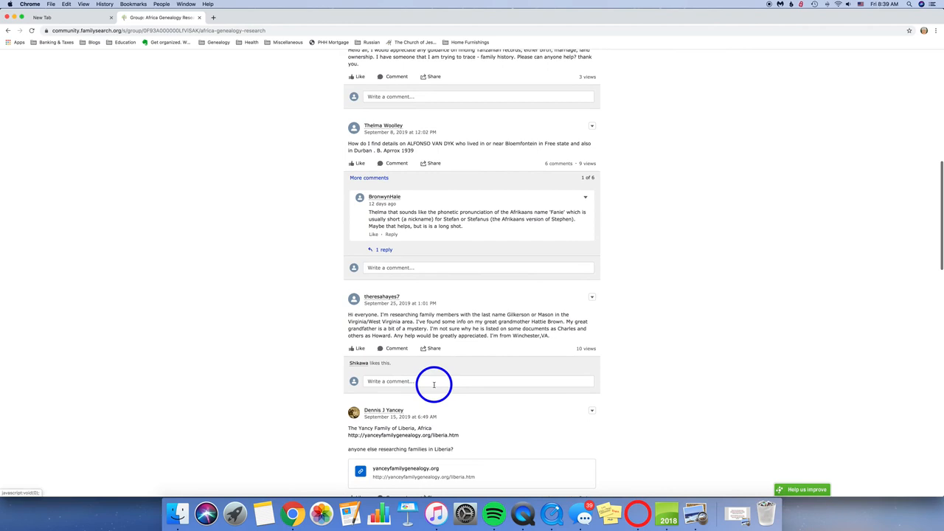
pyautogui.moveTo(437, 380)
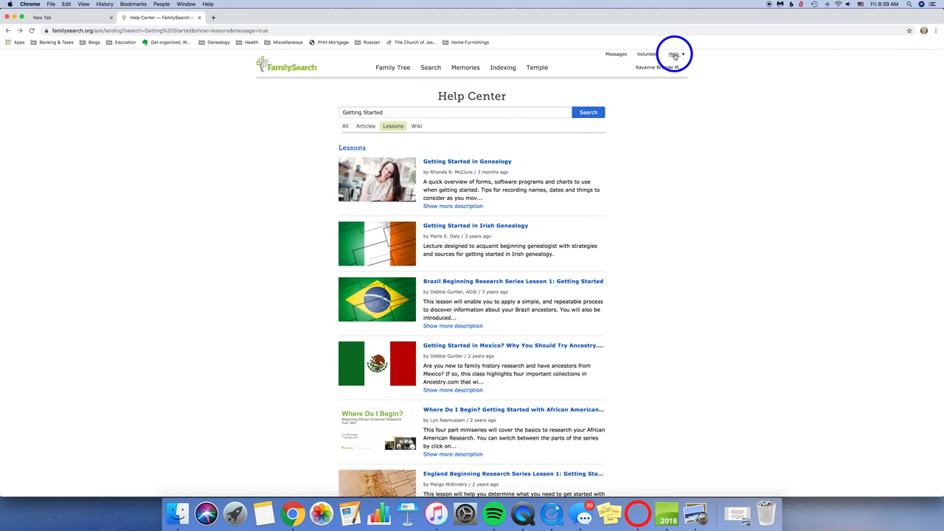
# Go to My Cases, listing one current case and the archived support cases
pyautogui.click(674, 53)
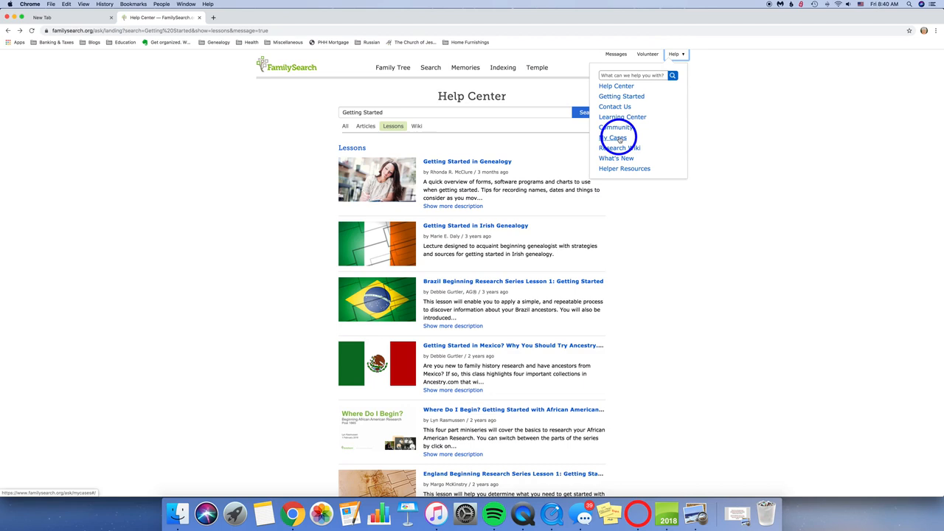
pyautogui.click(616, 137)
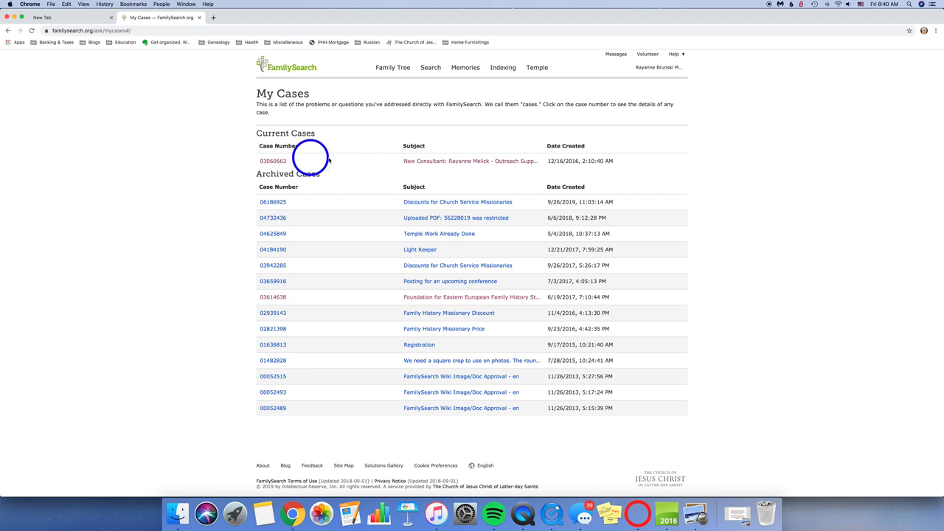
pyautogui.moveTo(503, 165)
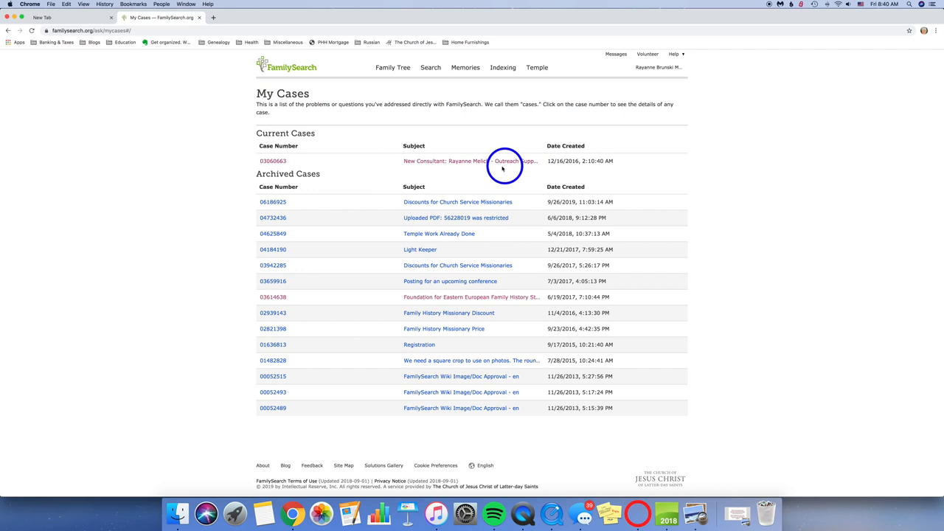
pyautogui.moveTo(256, 397)
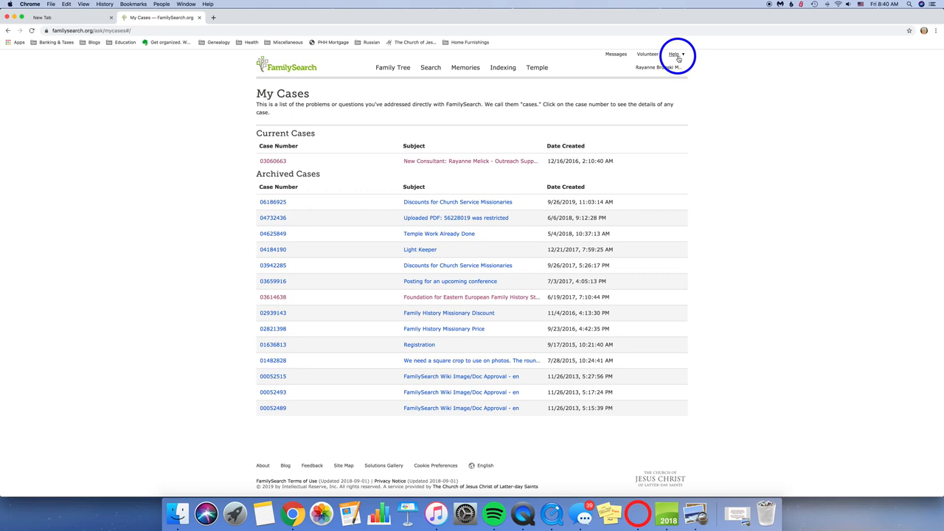
# Go to Help > Research Wiki and enter 'russia' in the place-or-topic search box
pyautogui.click(618, 147)
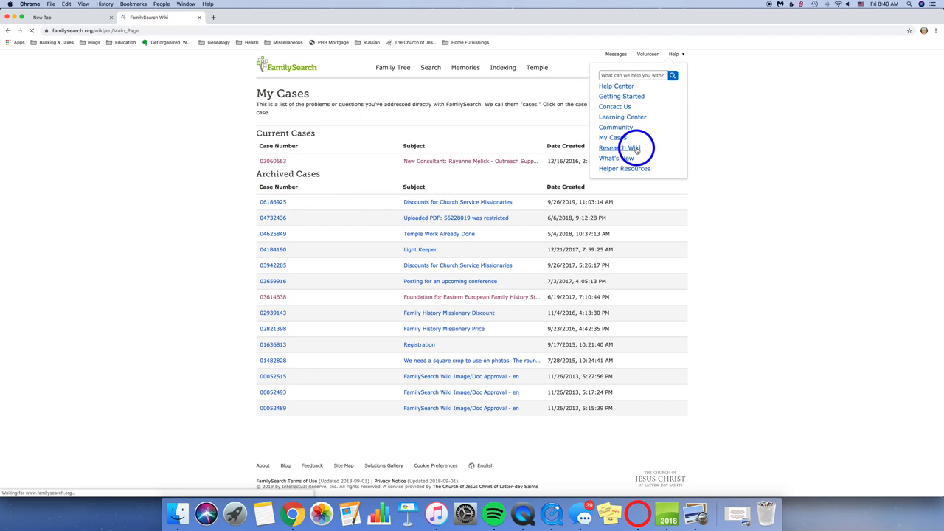
pyautogui.click(618, 147)
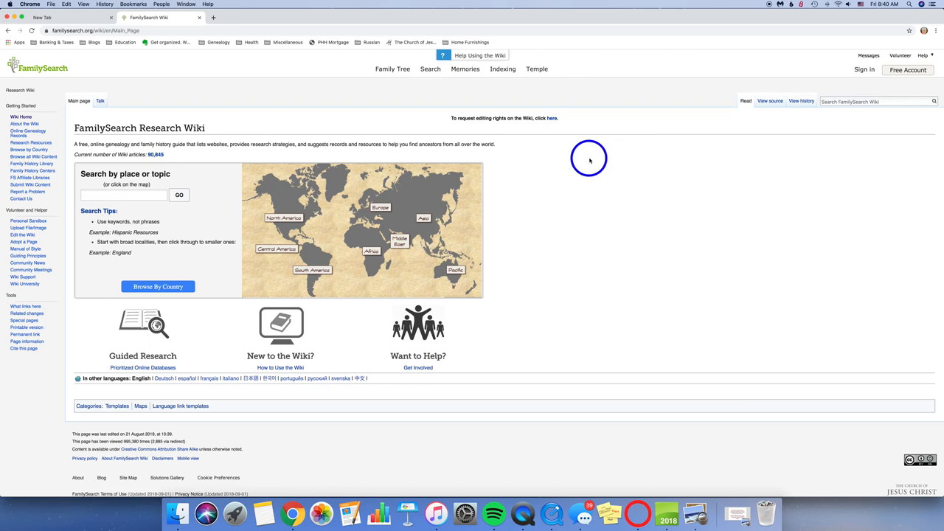
pyautogui.moveTo(435, 203)
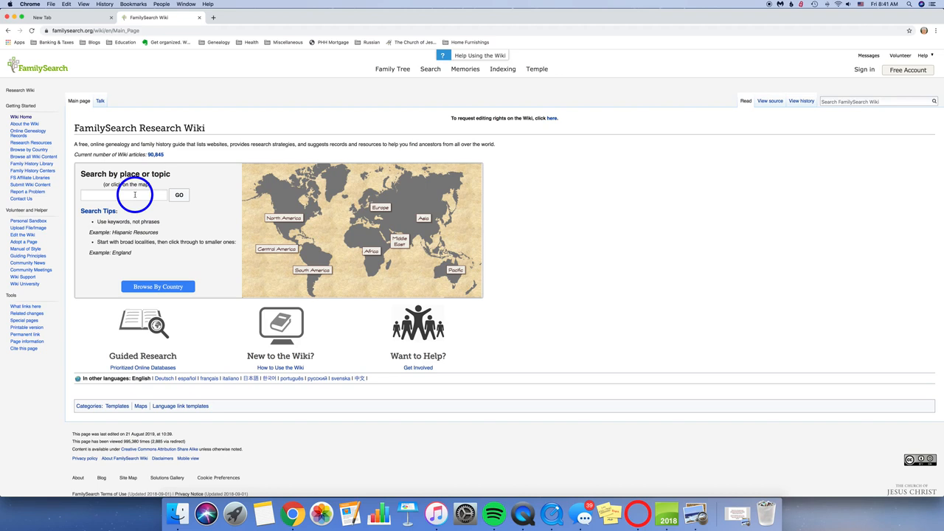
pyautogui.click(121, 195)
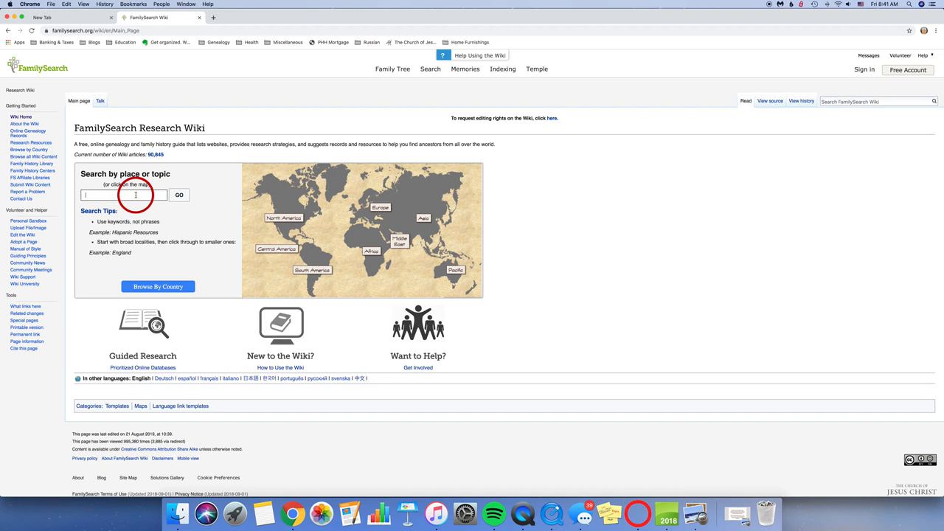
pyautogui.write('russia')
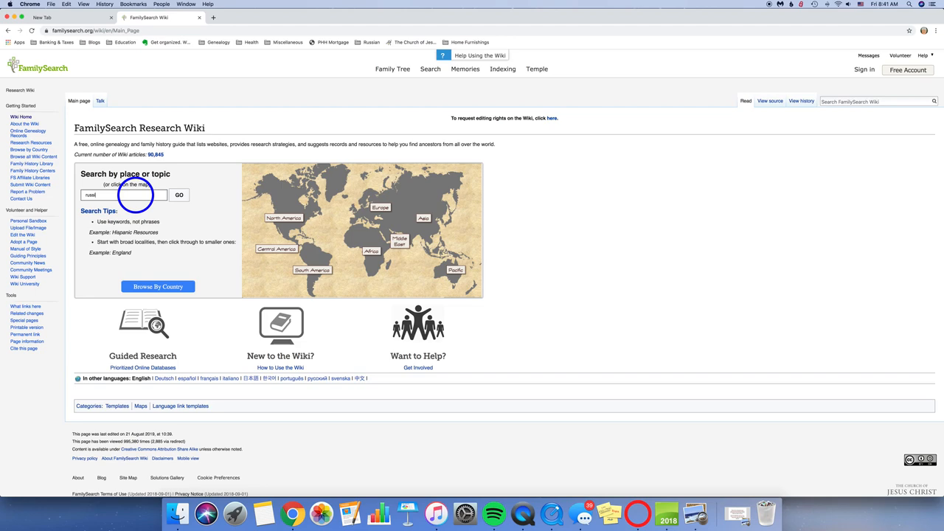
# Run the wiki search with GO and browse the Russia Genealogy article
pyautogui.click(179, 194)
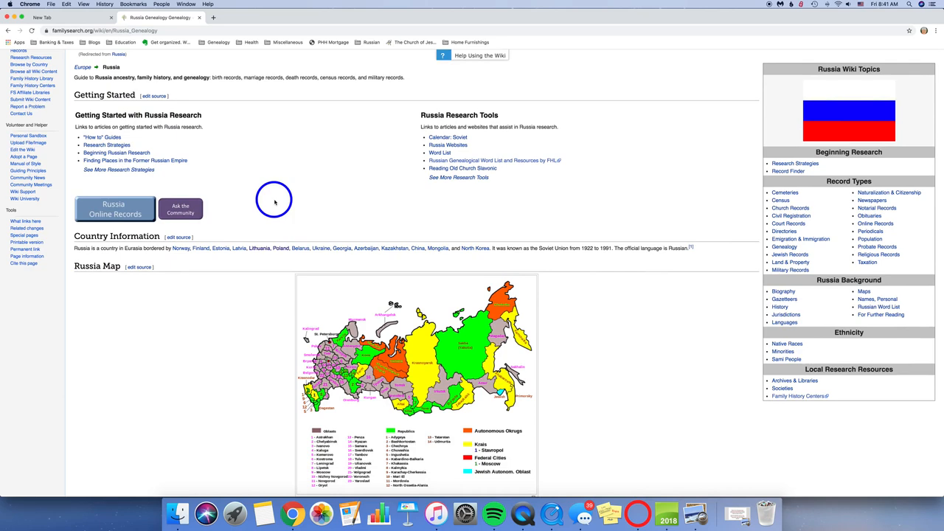
pyautogui.scroll(-3)
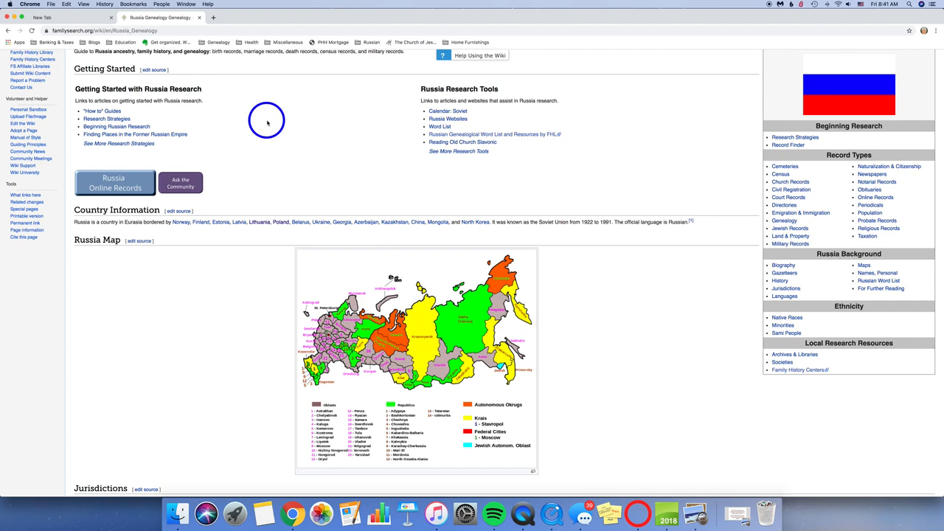
pyautogui.moveTo(180, 183)
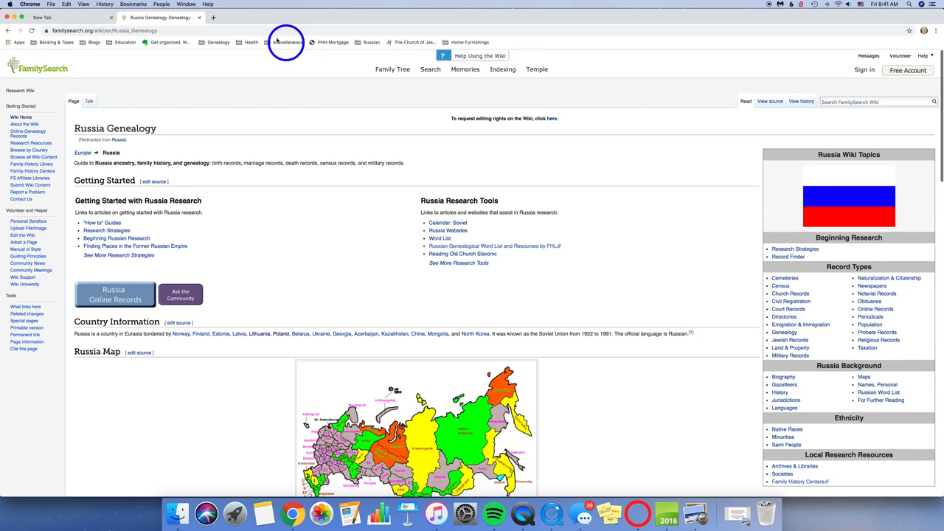
# Return to the wiki main page and go to Help > What's New
pyautogui.click(10, 29)
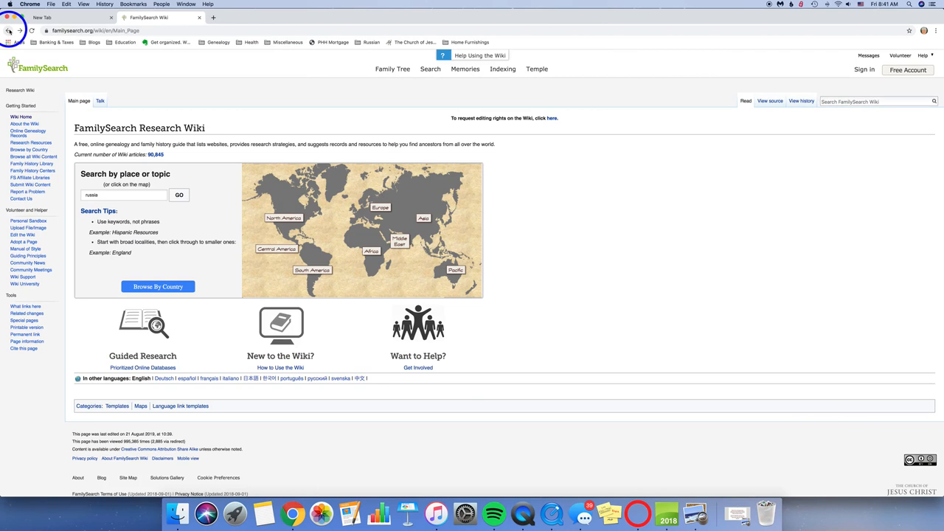
pyautogui.click(873, 173)
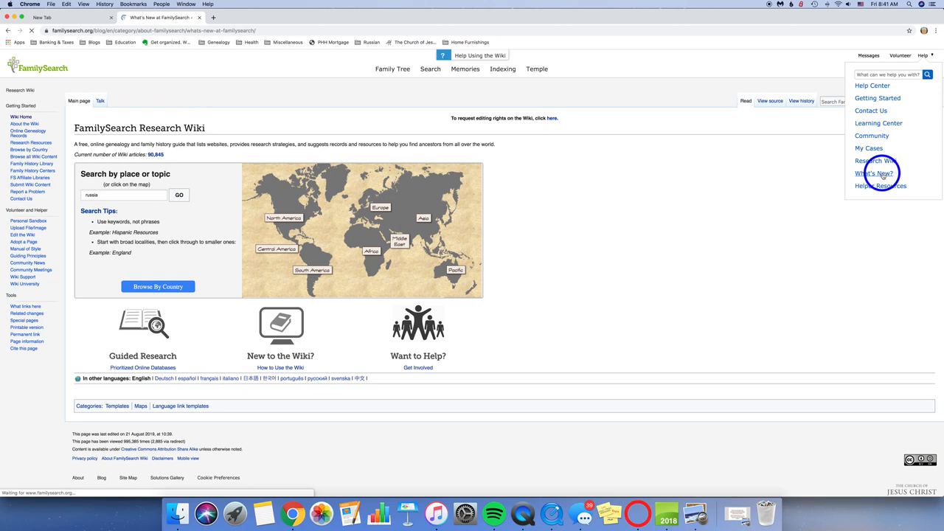
pyautogui.click(874, 173)
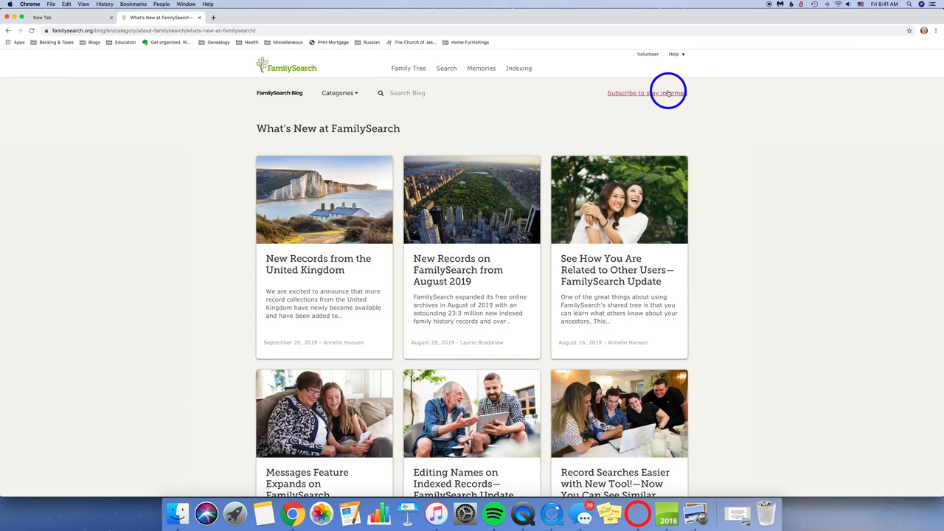
pyautogui.moveTo(656, 93)
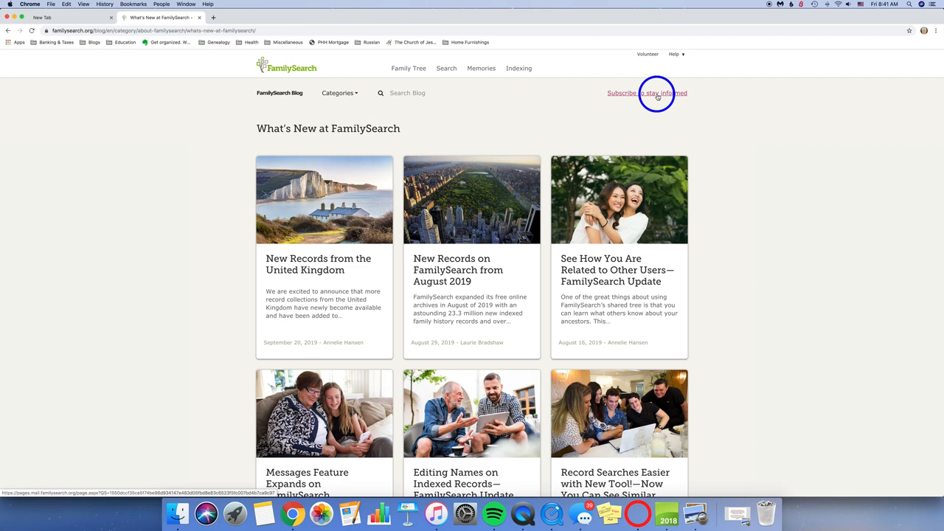
pyautogui.moveTo(534, 119)
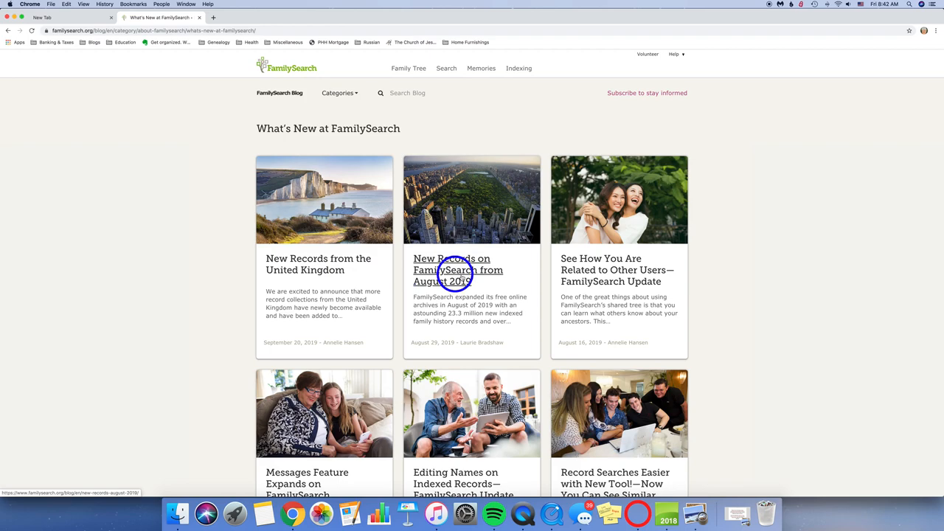
# Scroll through the recent update posts on the What's New blog
pyautogui.scroll(-3)
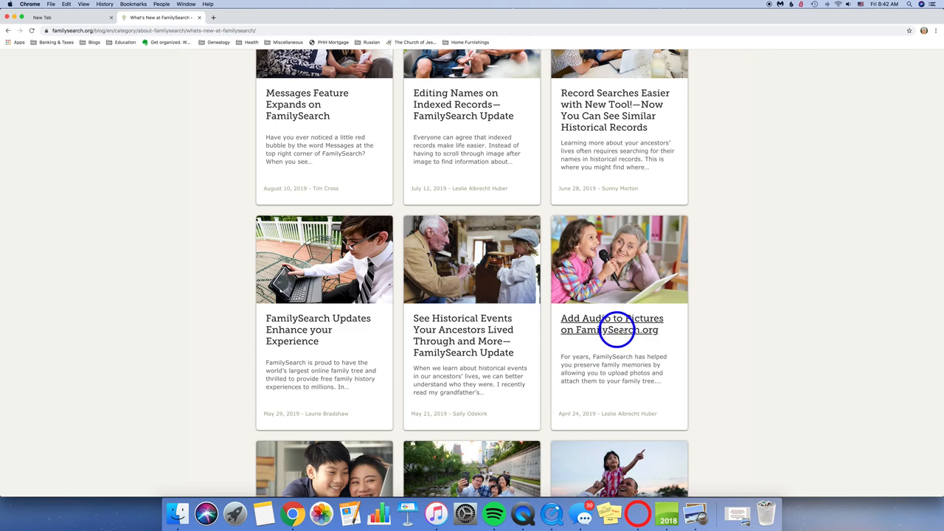
pyautogui.scroll(-3)
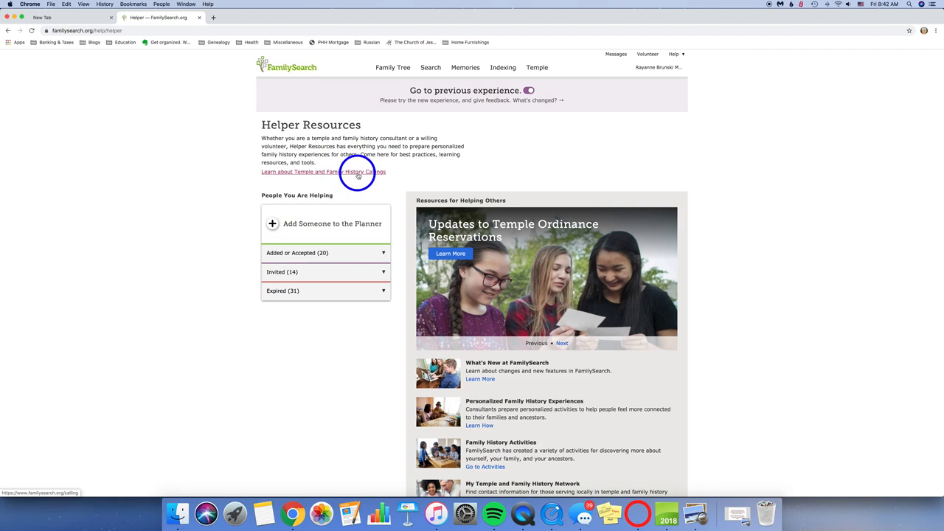
pyautogui.moveTo(439, 169)
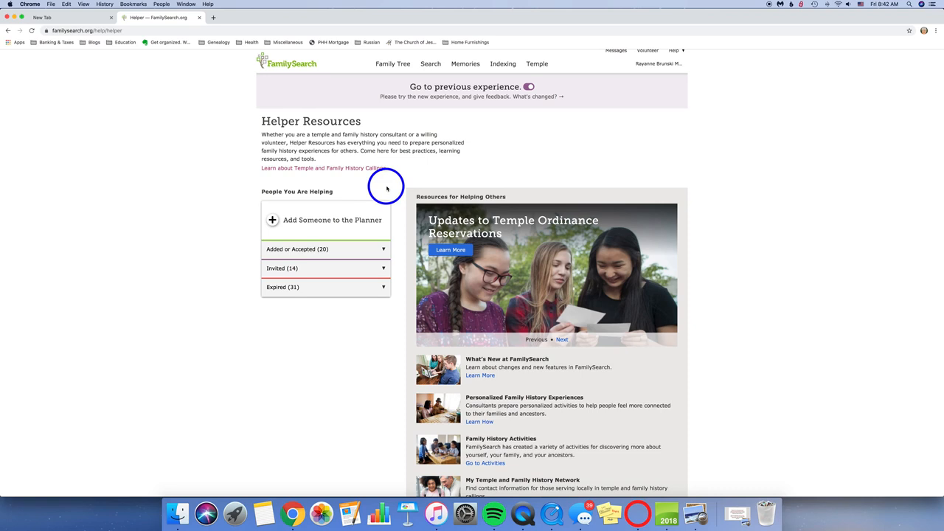
pyautogui.moveTo(341, 221)
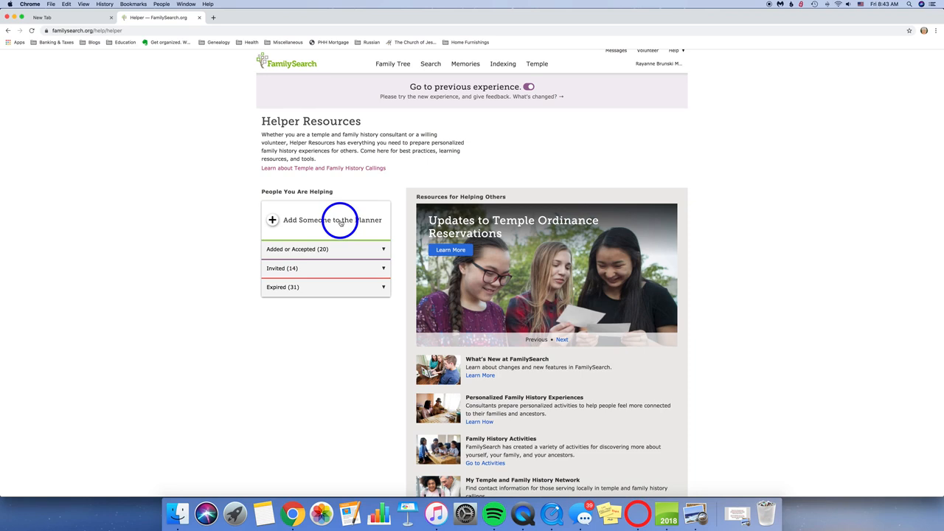
pyautogui.moveTo(484, 208)
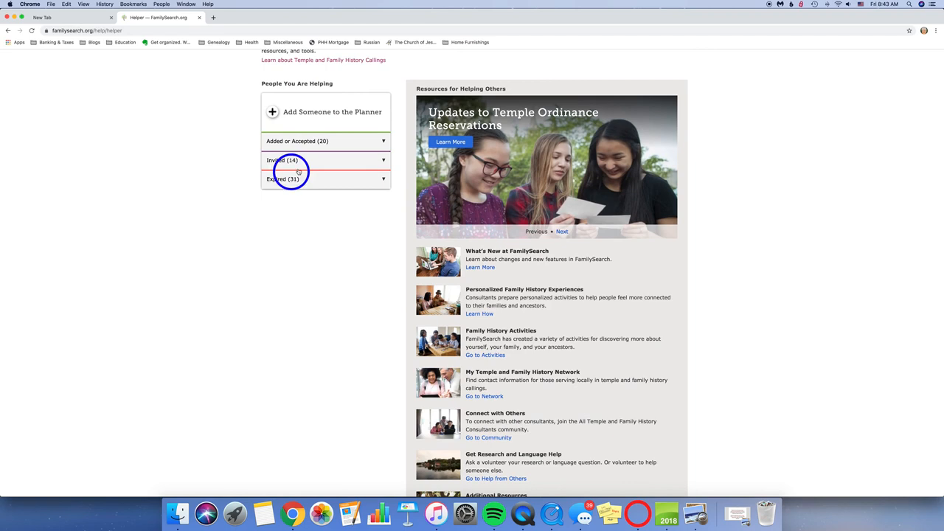
# Scroll down the Resources for Helping Others list to Additional Resources
pyautogui.scroll(-3)
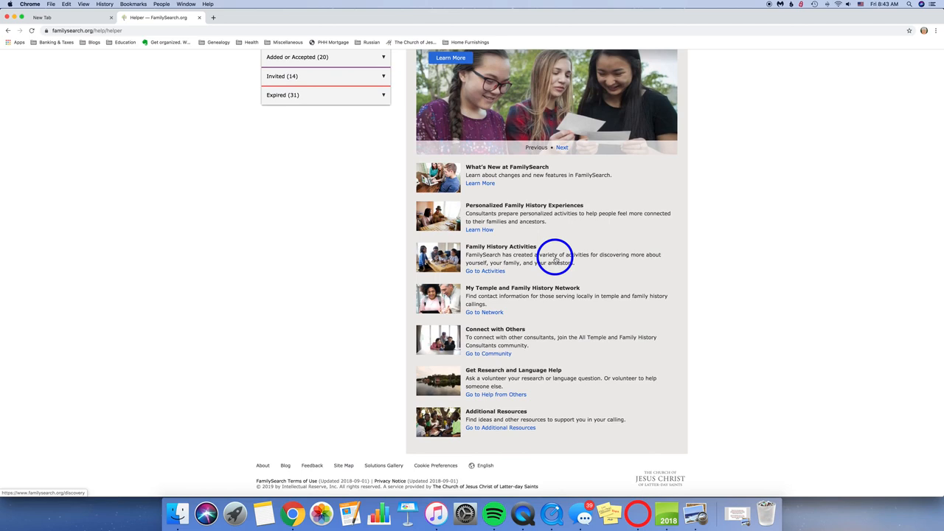